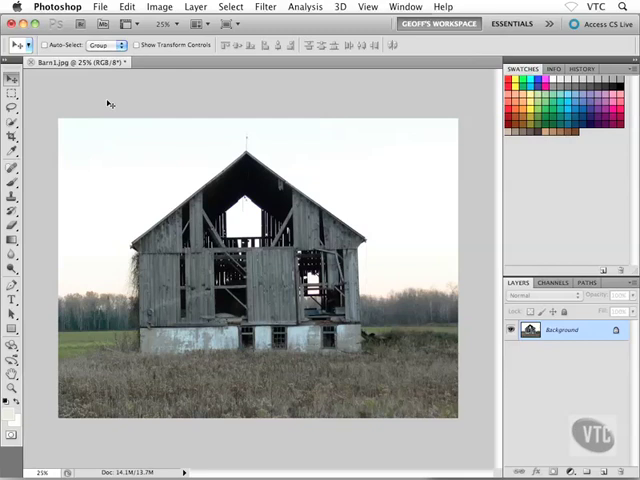
- Reveal the File menu commands for the open barn photo
{"action": "left_click", "coordinate": [100, 10]}
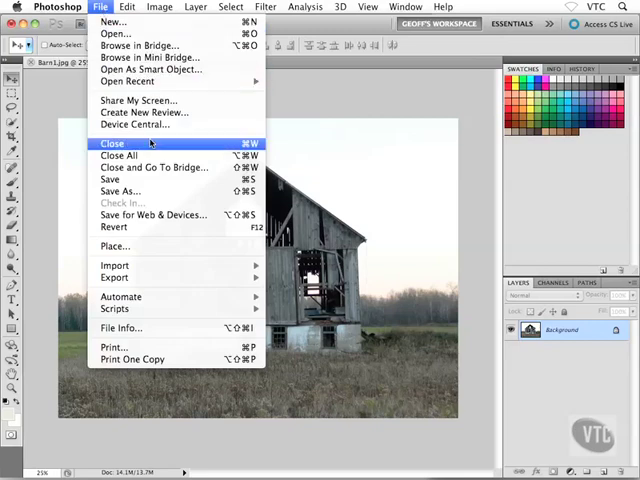
{"action": "mouse_move", "coordinate": [120, 192]}
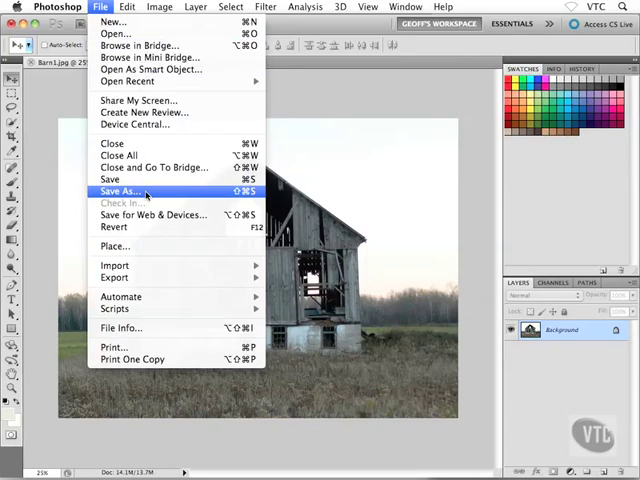
- Bring up the Save As dialog for Barn1.jpg in the project folder
{"action": "left_click", "coordinate": [120, 192]}
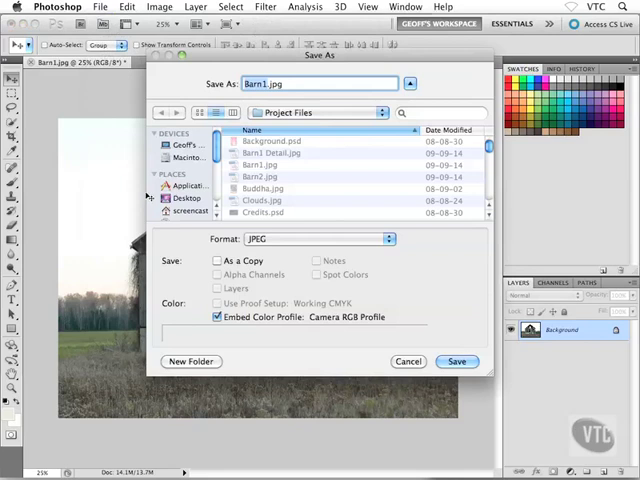
{"action": "mouse_move", "coordinate": [348, 242]}
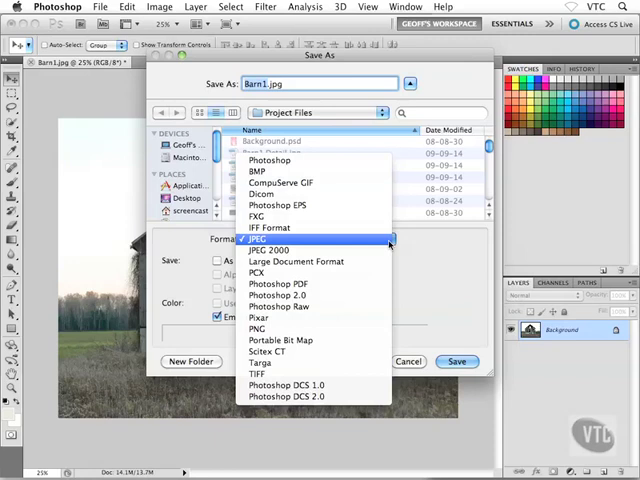
{"action": "mouse_move", "coordinate": [270, 160]}
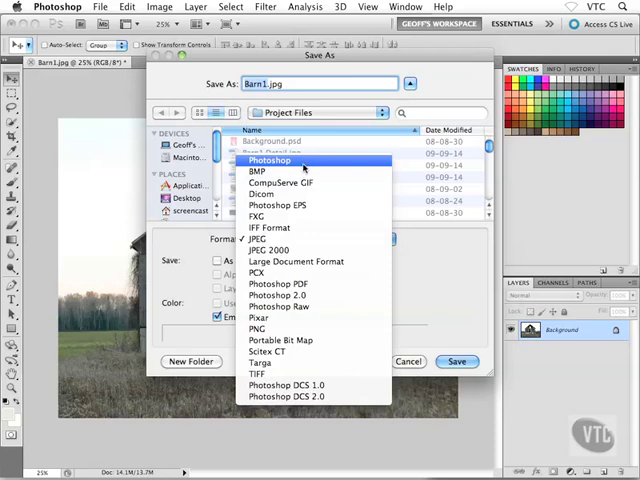
{"action": "mouse_move", "coordinate": [276, 172]}
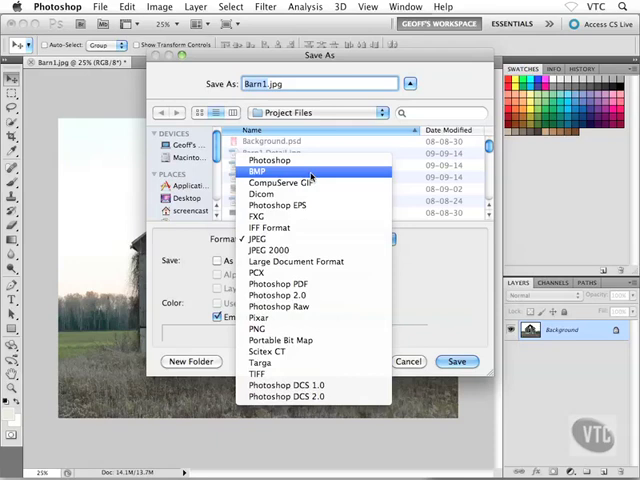
{"action": "mouse_move", "coordinate": [284, 182]}
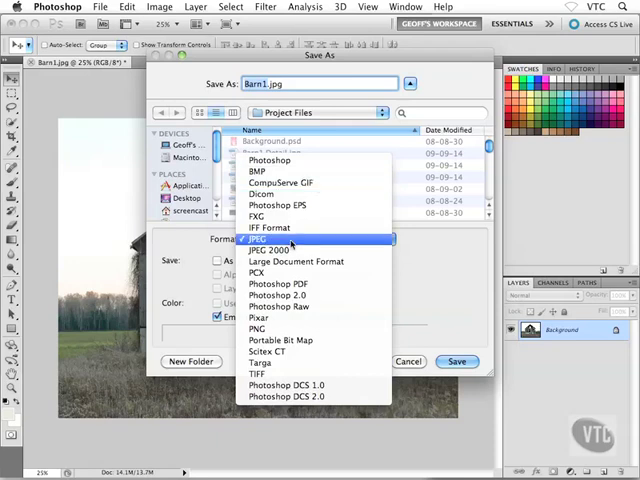
{"action": "mouse_move", "coordinate": [258, 328]}
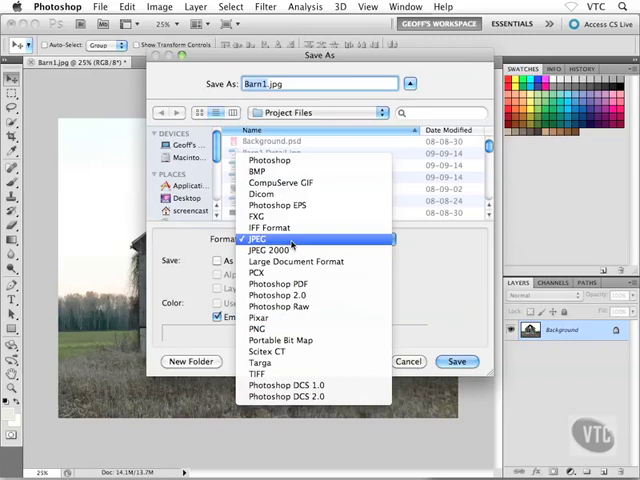
{"action": "mouse_move", "coordinate": [290, 204]}
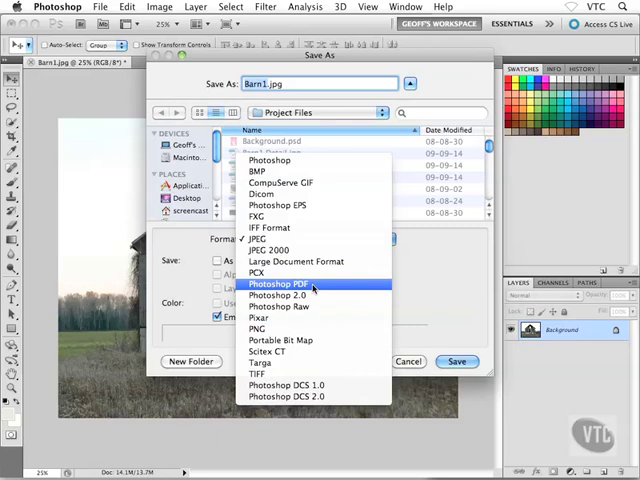
{"action": "mouse_move", "coordinate": [260, 316]}
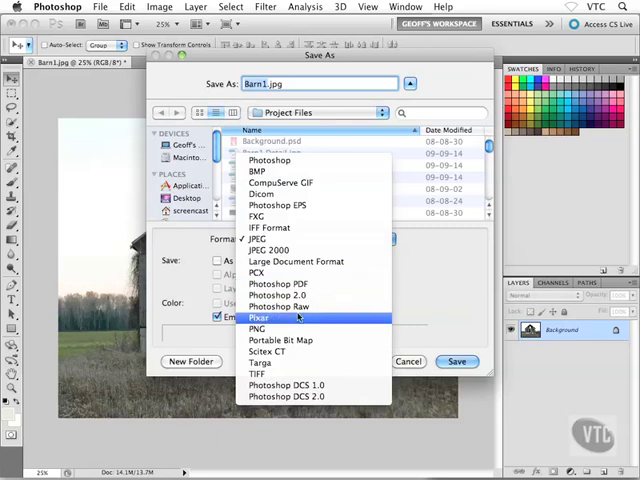
{"action": "mouse_move", "coordinate": [294, 328]}
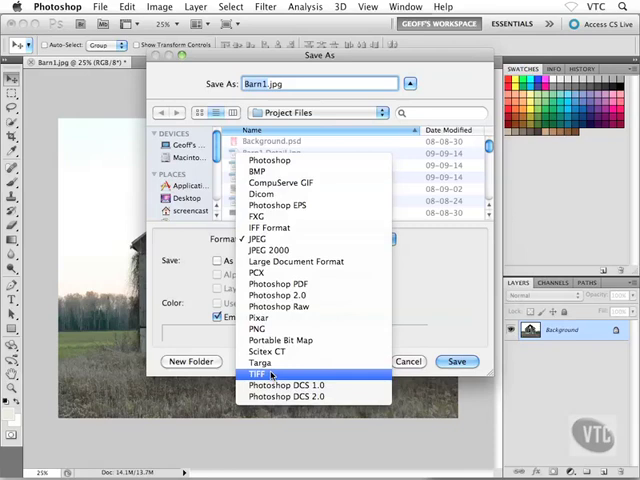
- Dismiss the format list, keeping JPEG as the save format for Barn1.jpg
{"action": "left_click", "coordinate": [260, 238]}
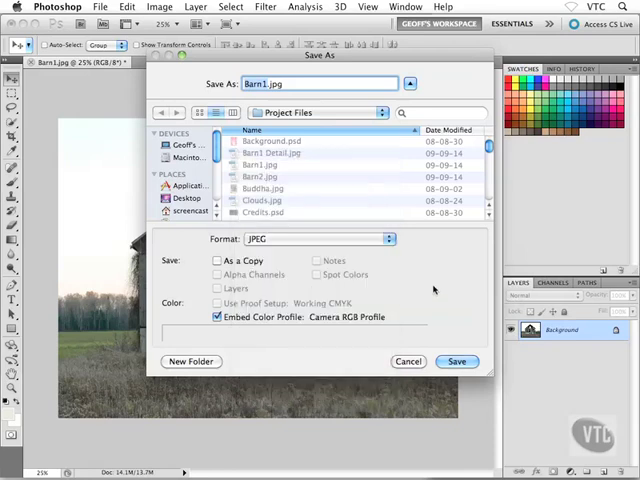